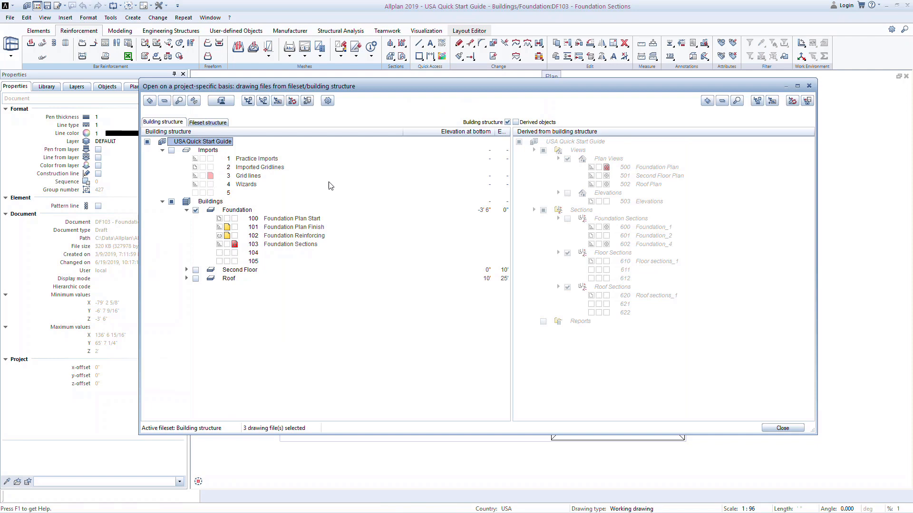
# Show derived objects and make 500 Foundation Plan the current drawing file
pyautogui.click(515, 122)
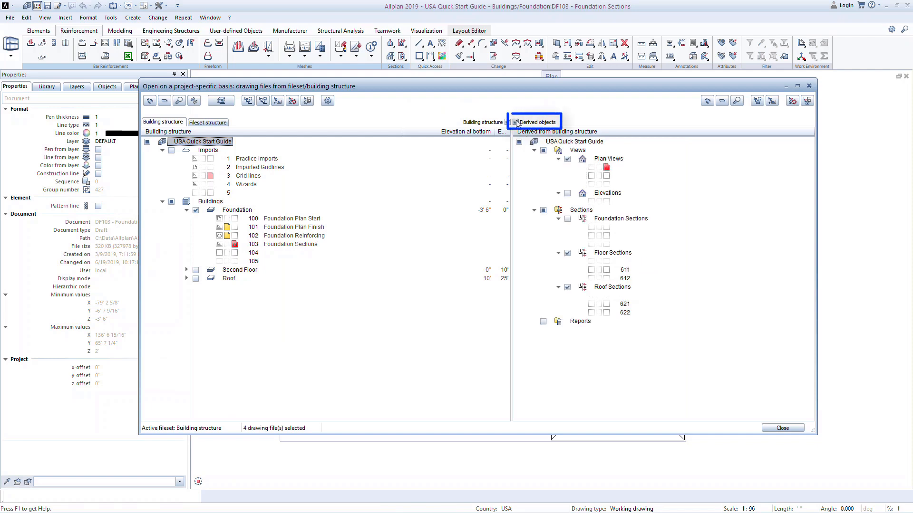
pyautogui.click(514, 121)
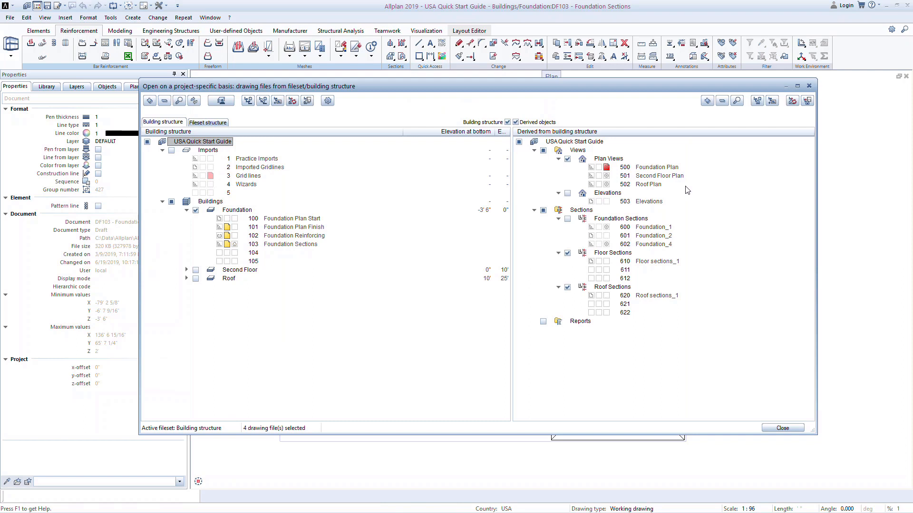
# Close the dialog so the Foundation Plan view (DF500) opens with footings and slab note
pyautogui.click(656, 166)
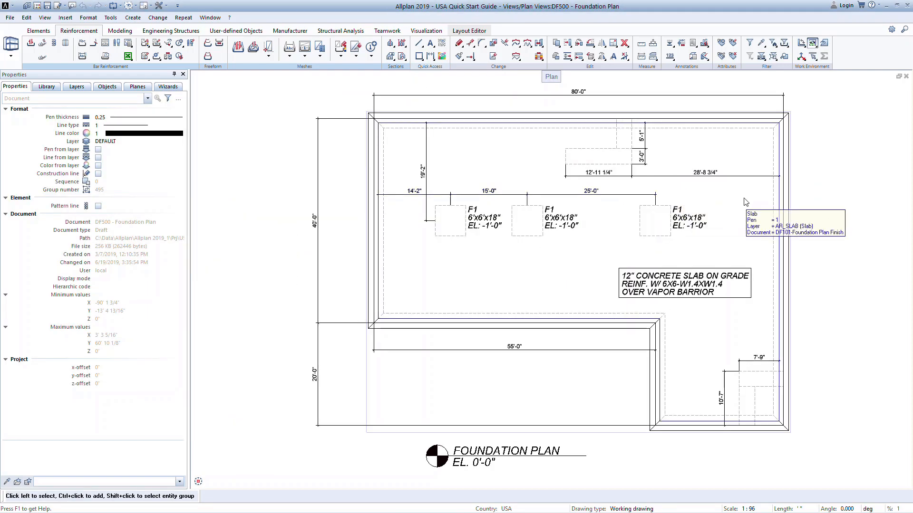
pyautogui.moveTo(815, 194)
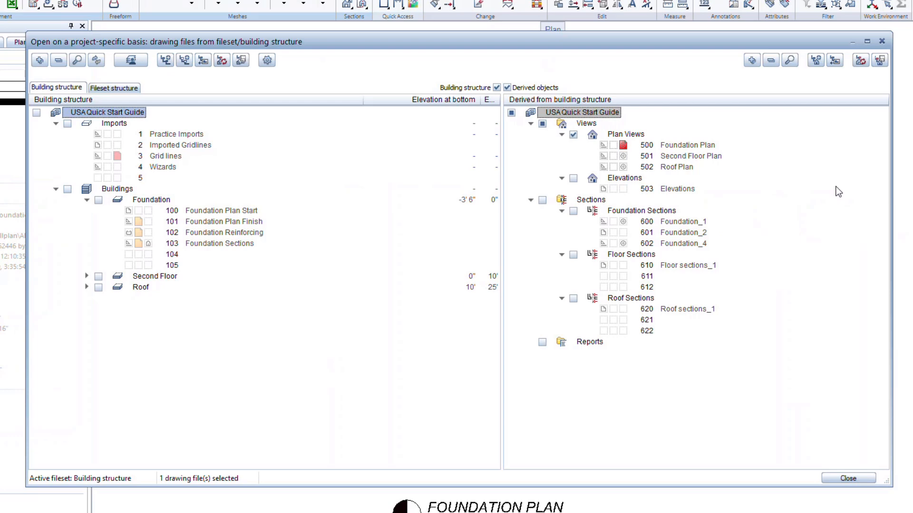
pyautogui.moveTo(740, 224)
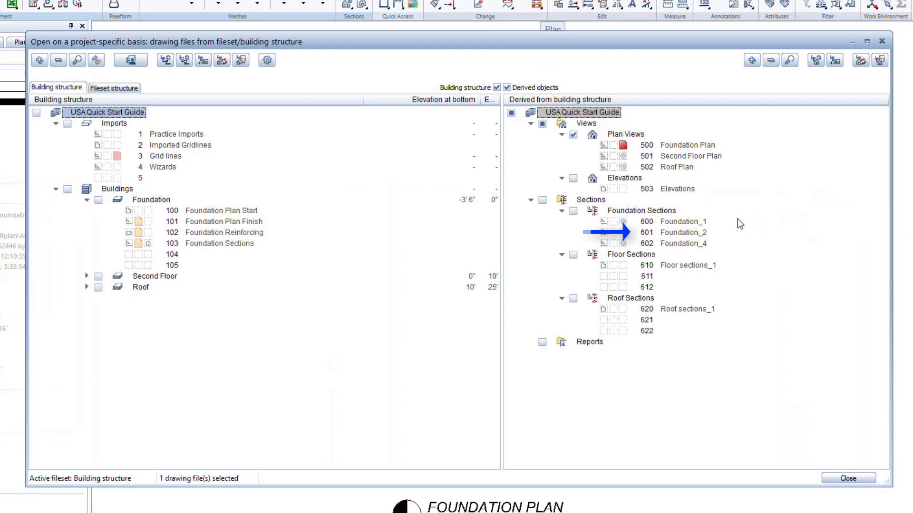
# Start Generate Section for the 601 Foundation_2 section file from its context menu
pyautogui.rightClick(681, 232)
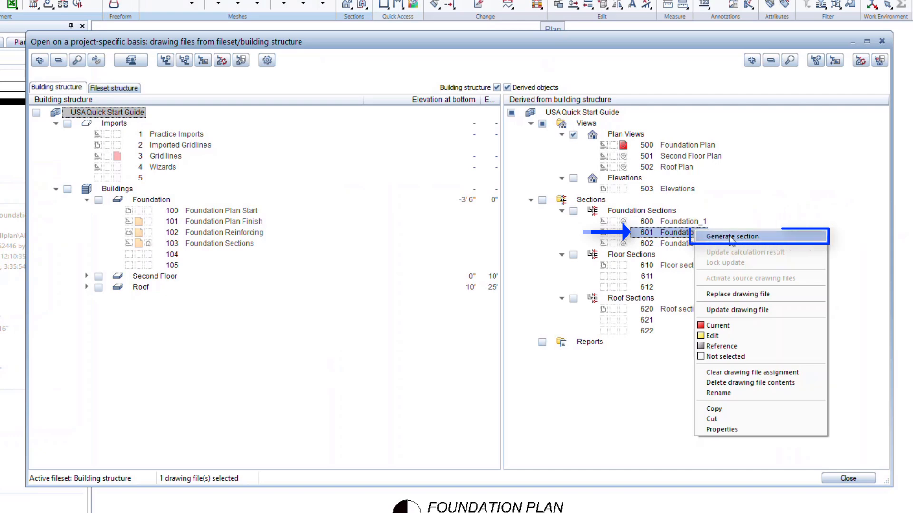
pyautogui.click(732, 237)
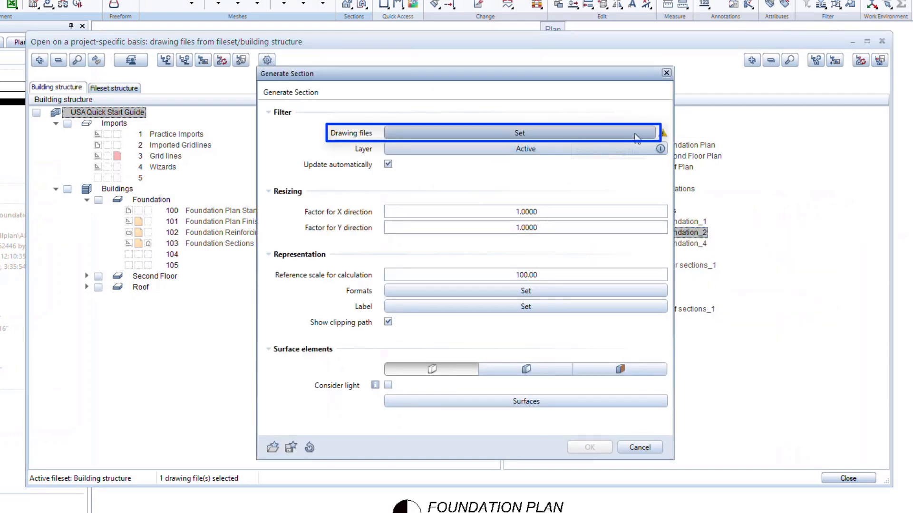
# Select drawing files 101, 102 and 103 from the building structure as the section source
pyautogui.click(519, 132)
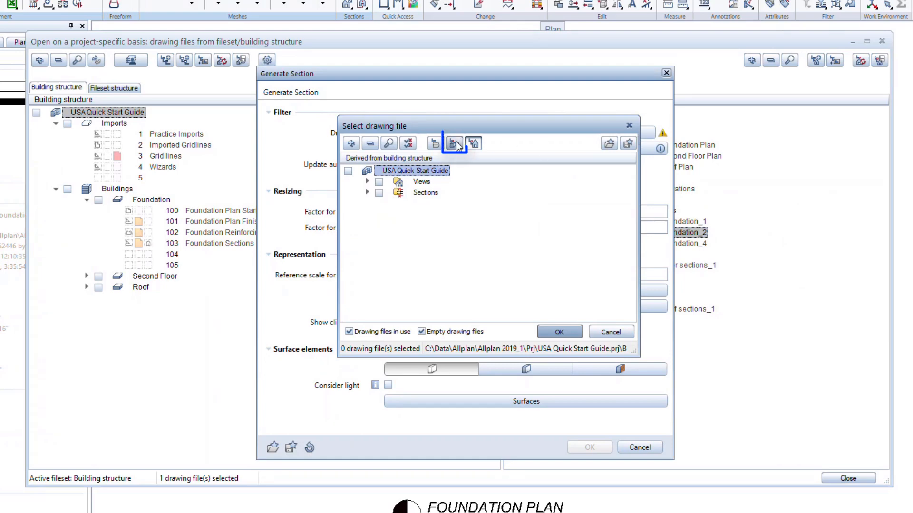
pyautogui.click(454, 143)
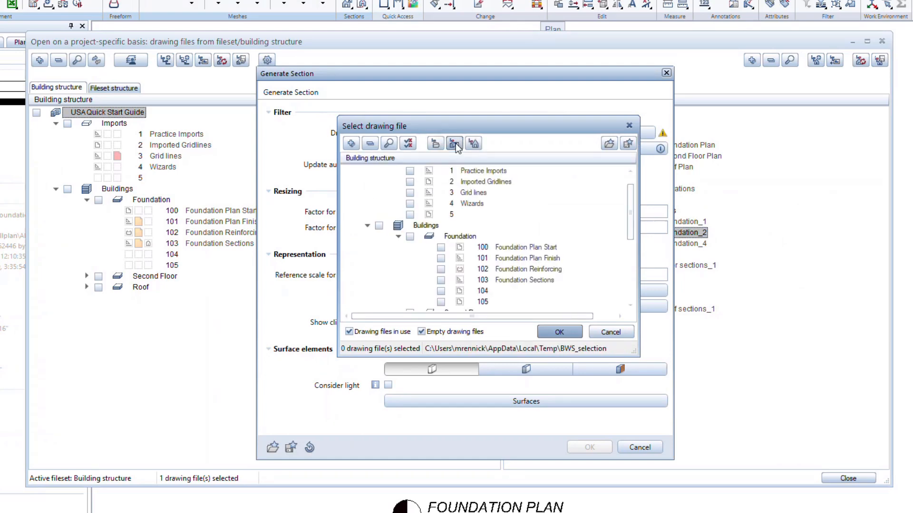
pyautogui.moveTo(455, 156)
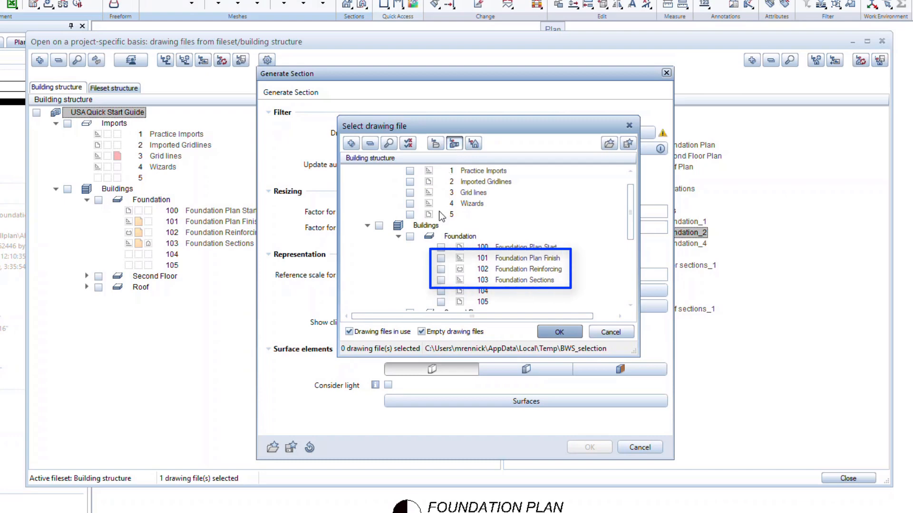
pyautogui.click(440, 258)
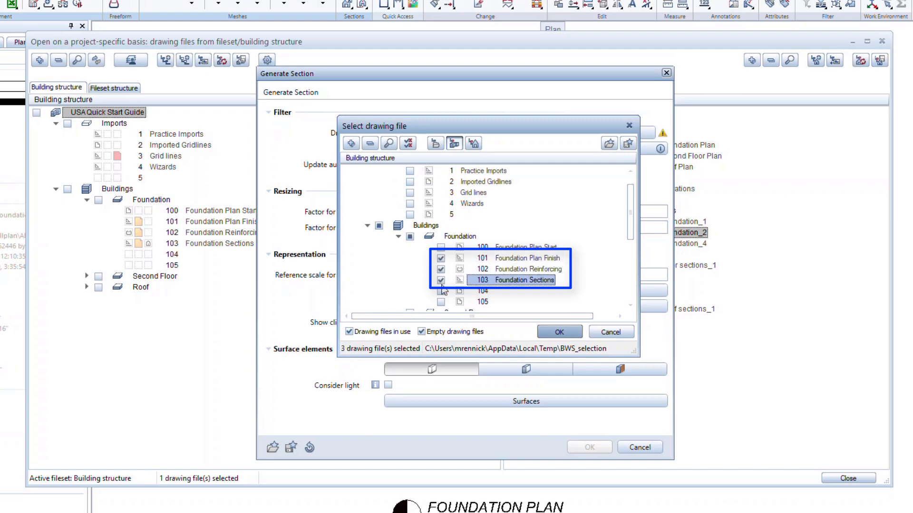
pyautogui.click(559, 332)
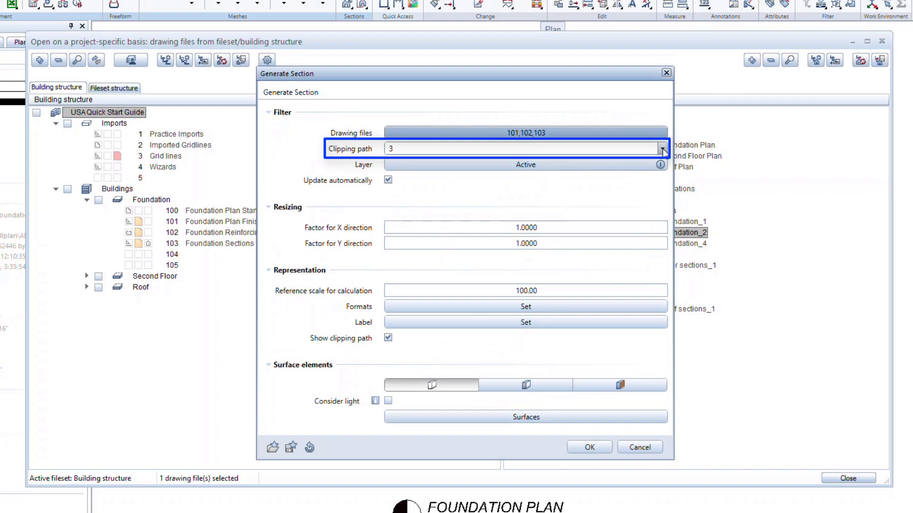
# Change the clipping path to 2 and bring up the Formats edge display settings
pyautogui.click(661, 148)
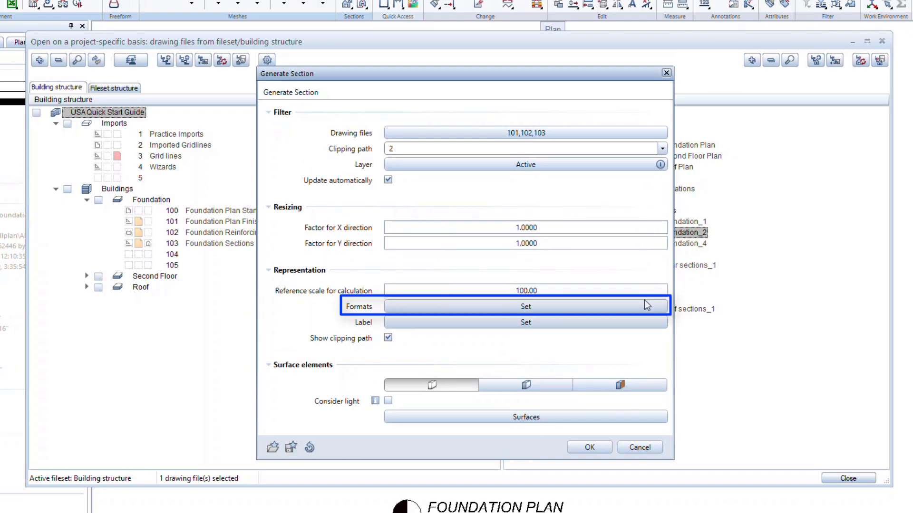
pyautogui.click(525, 293)
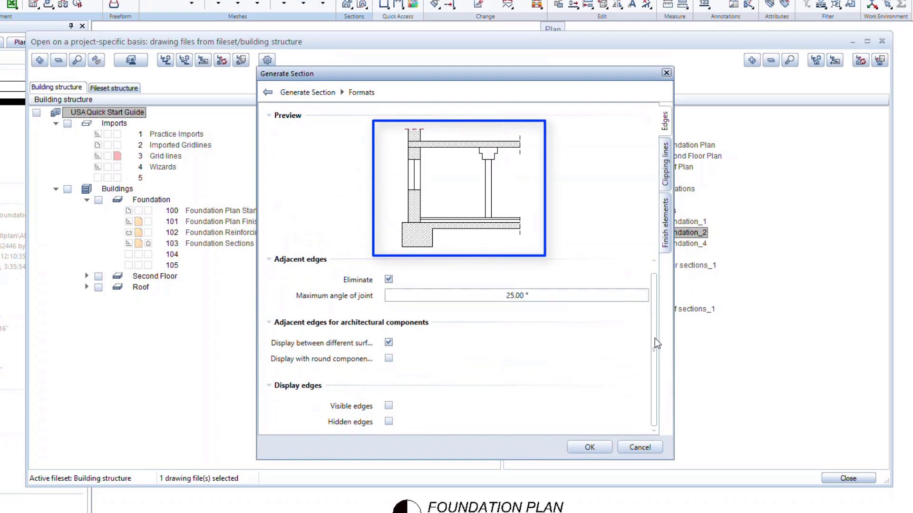
pyautogui.moveTo(388, 359)
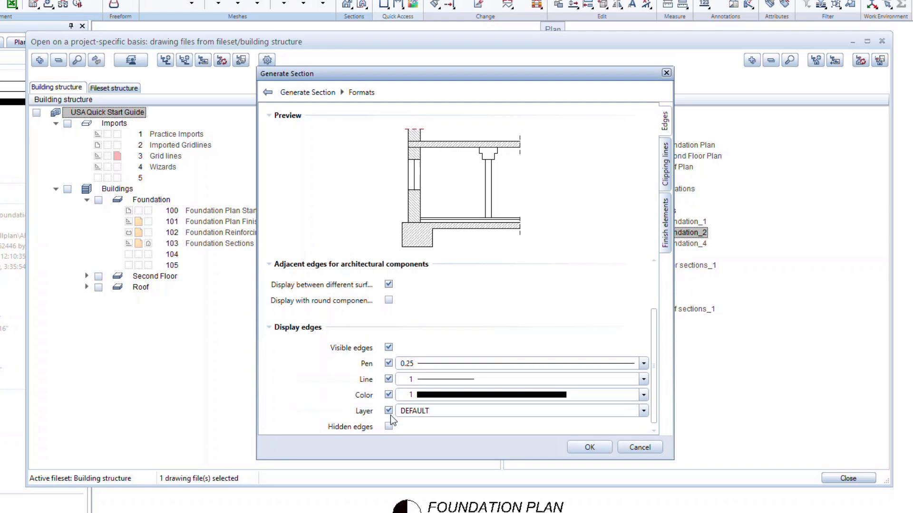
# Confirm visible edges in Formats and generate the section with these settings
pyautogui.click(389, 425)
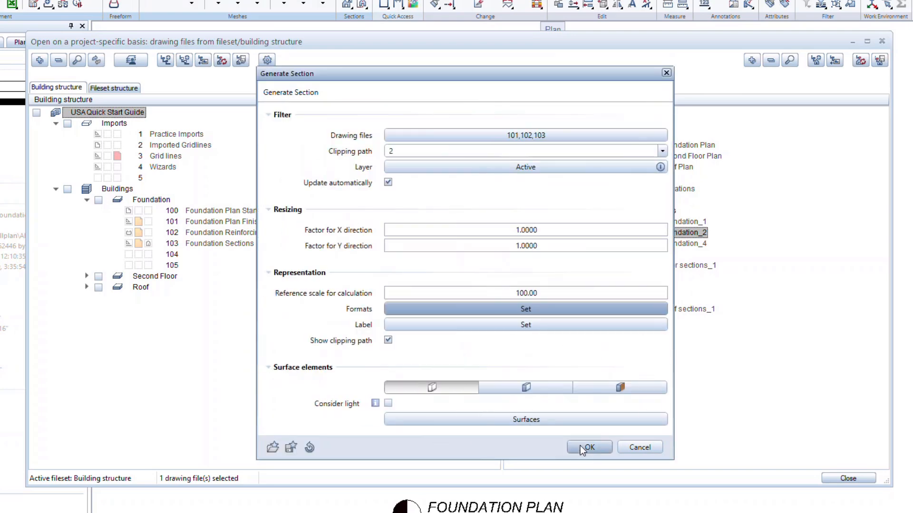
pyautogui.click(589, 446)
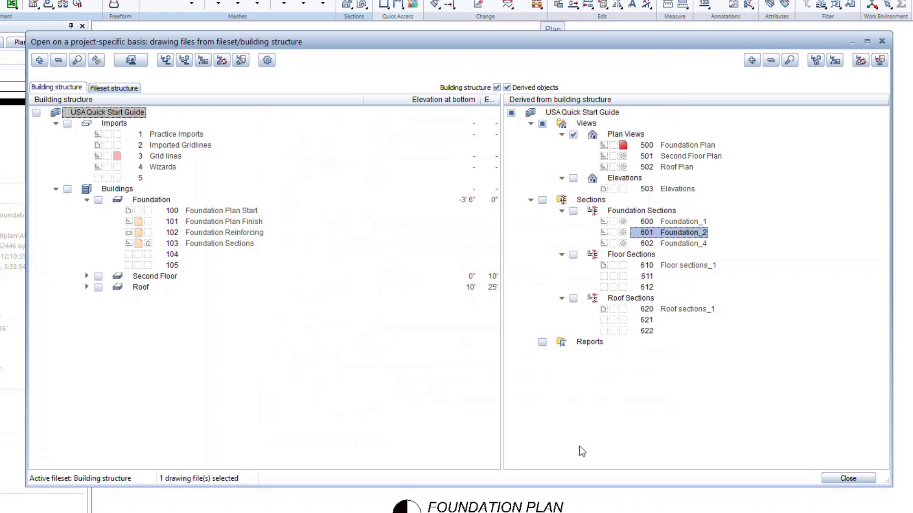
# Open the Foundation_2 section drawing (DF601) and pick a larger drawing scale
pyautogui.click(846, 478)
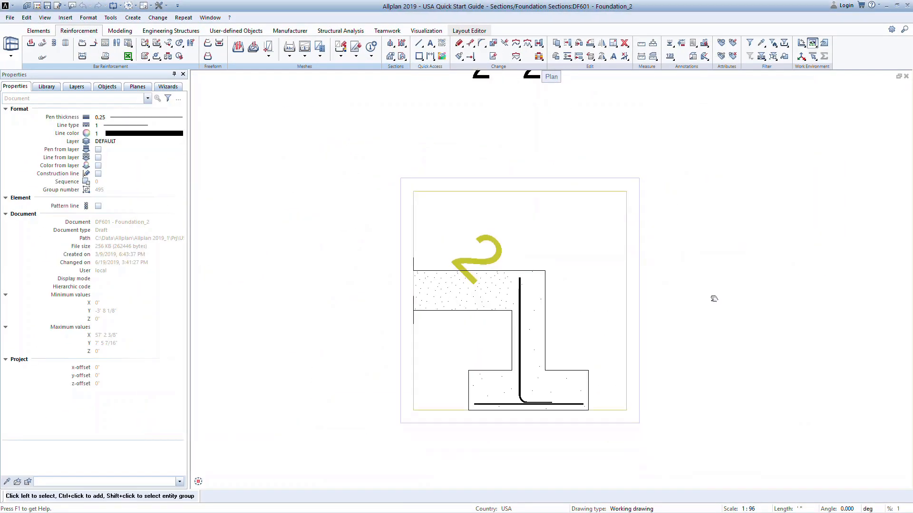
pyautogui.click(742, 509)
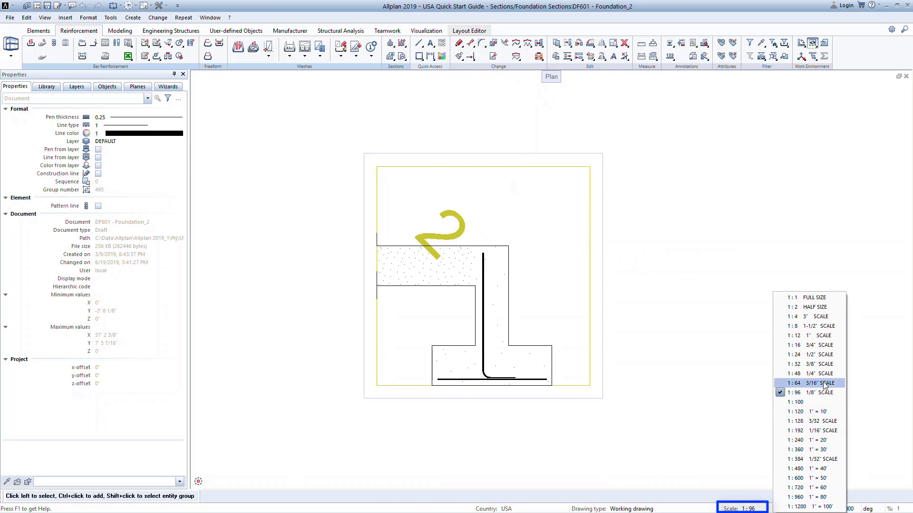
pyautogui.moveTo(823, 348)
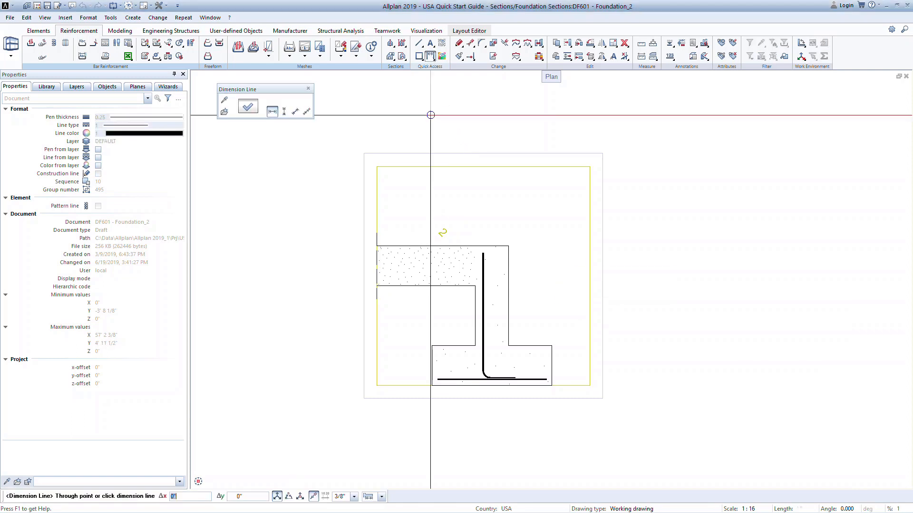
# Dimension the footing and wall (3'-0", 2'-6", 1'-0") and label the bars #5 @1'-0"
pyautogui.click(429, 266)
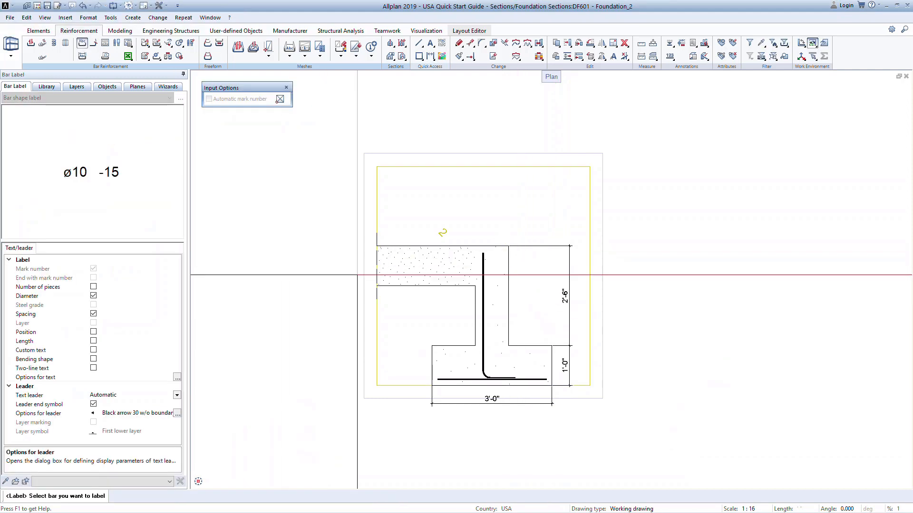
pyautogui.click(480, 306)
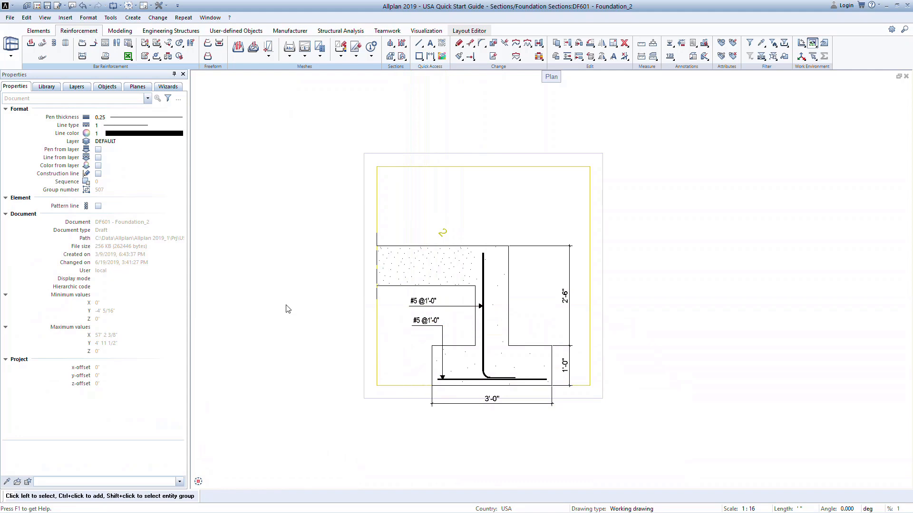
pyautogui.click(469, 31)
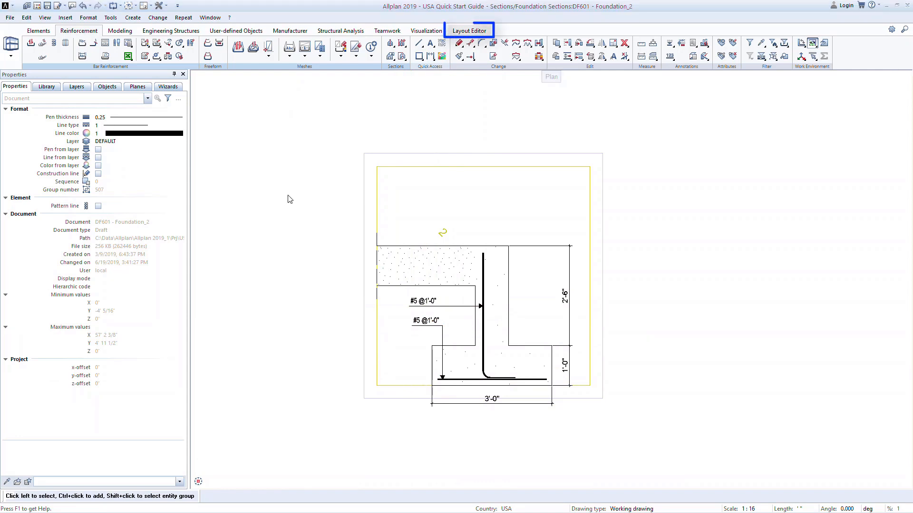
# Open layout PL1, keep page format ARCH-D 36"x24" landscape and bring up the title block list
pyautogui.click(469, 30)
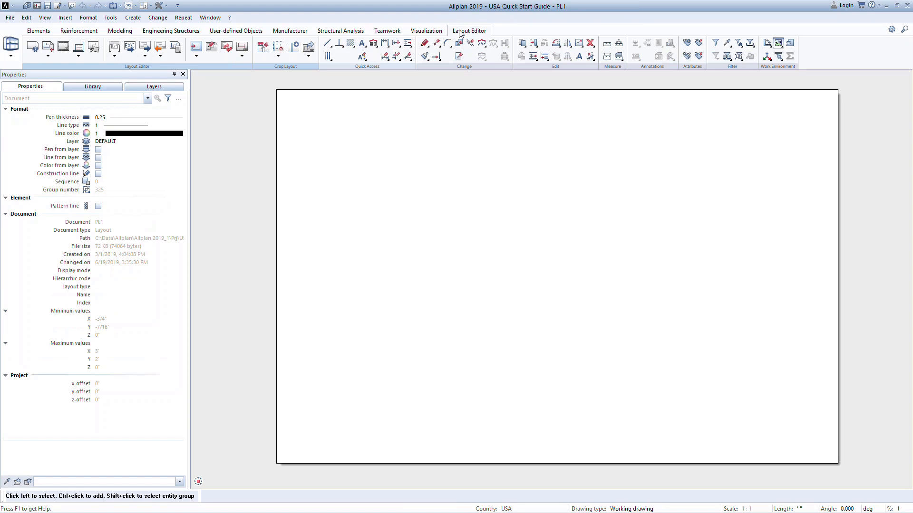
pyautogui.click(30, 50)
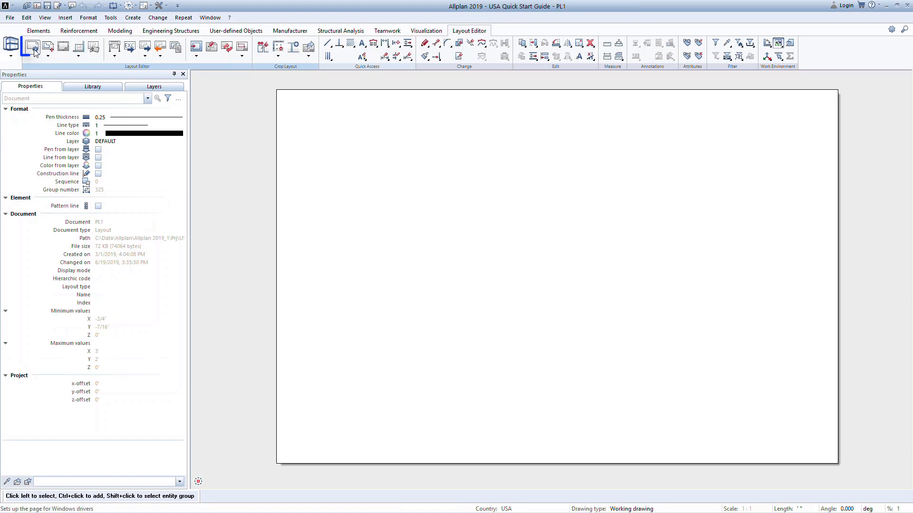
pyautogui.click(33, 49)
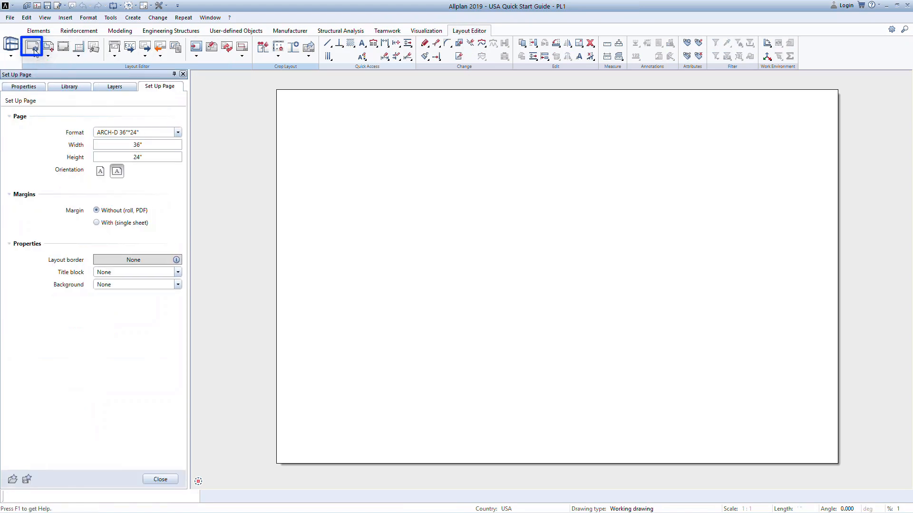
pyautogui.click(177, 132)
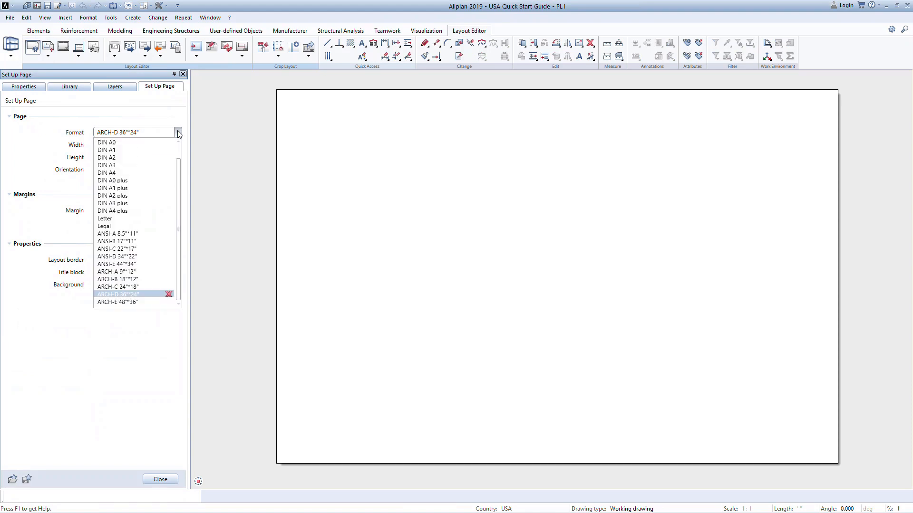
pyautogui.click(116, 294)
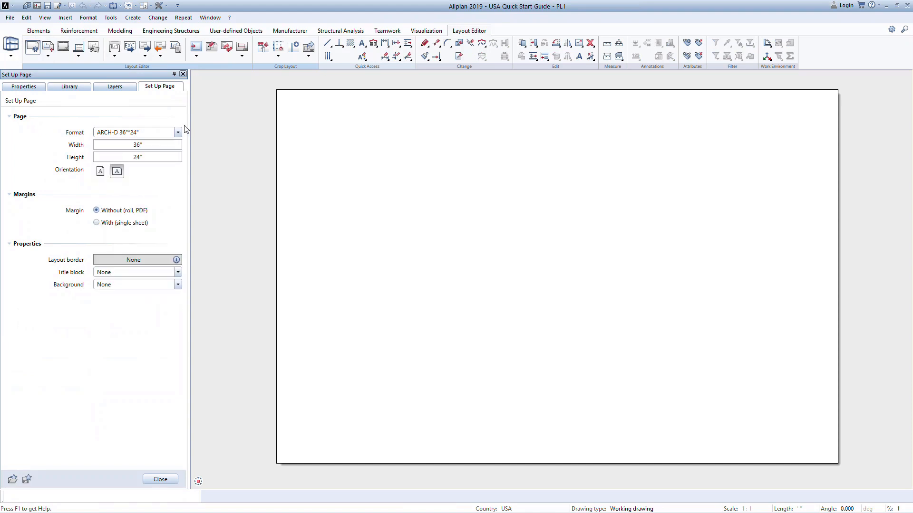
pyautogui.moveTo(178, 242)
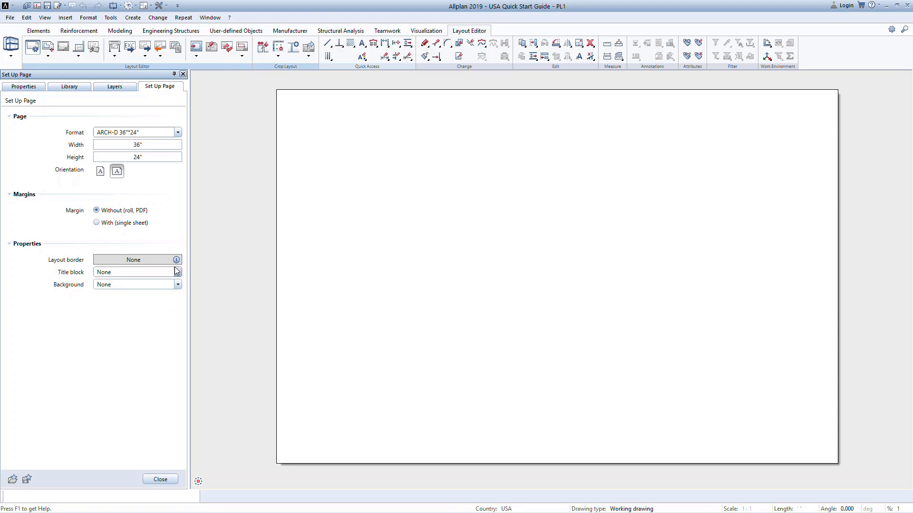
pyautogui.click(177, 271)
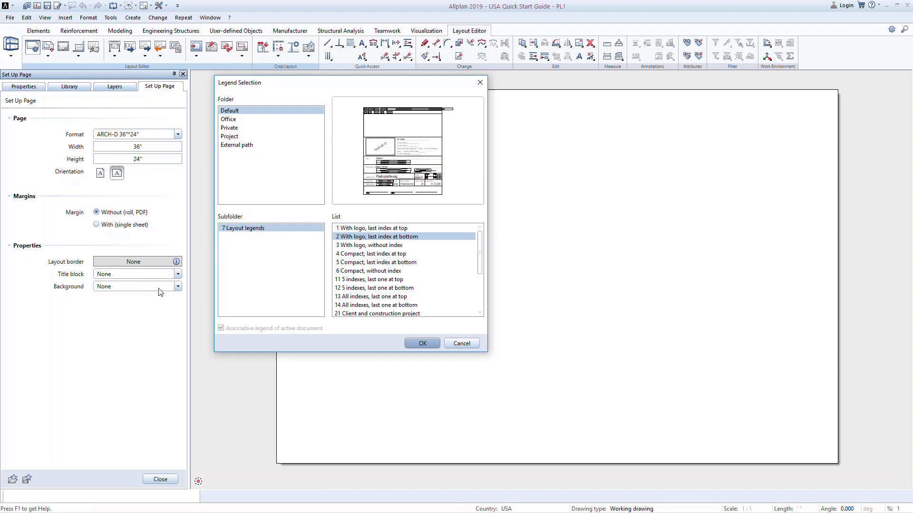
pyautogui.moveTo(422, 324)
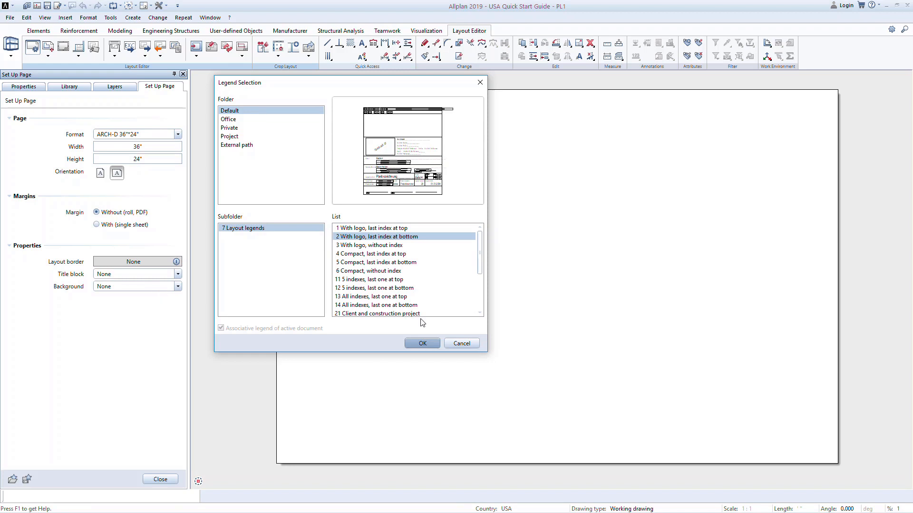
# Place the Default layout legend '2 With logo, last index at bottom' as the title block
pyautogui.scroll(-3)
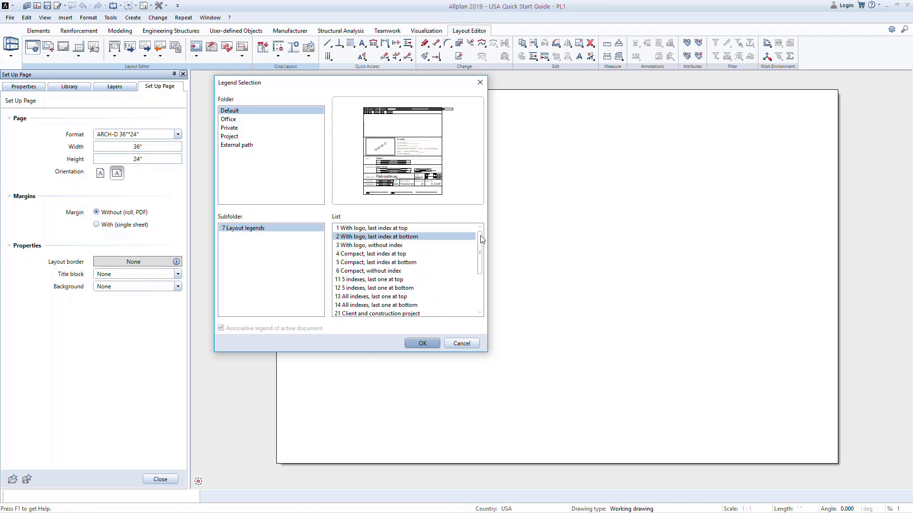
pyautogui.moveTo(452, 292)
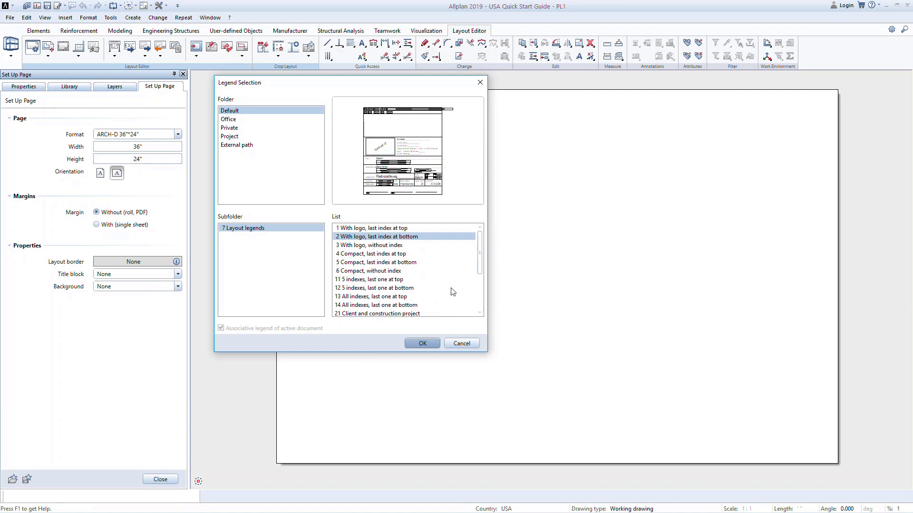
pyautogui.moveTo(431, 334)
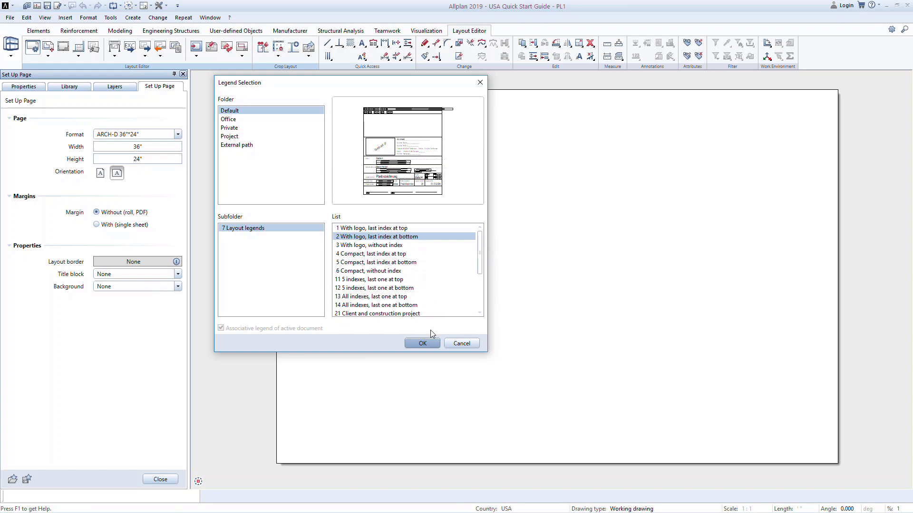
pyautogui.moveTo(430, 337)
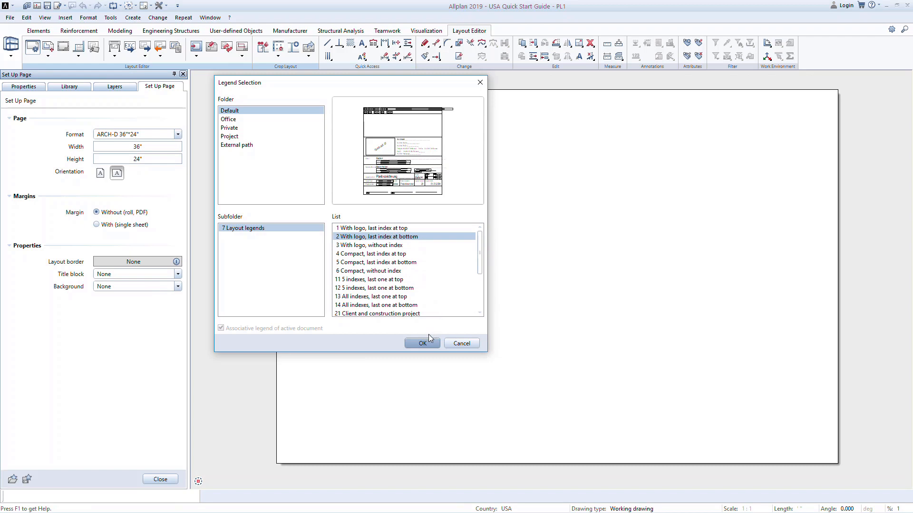
pyautogui.click(422, 343)
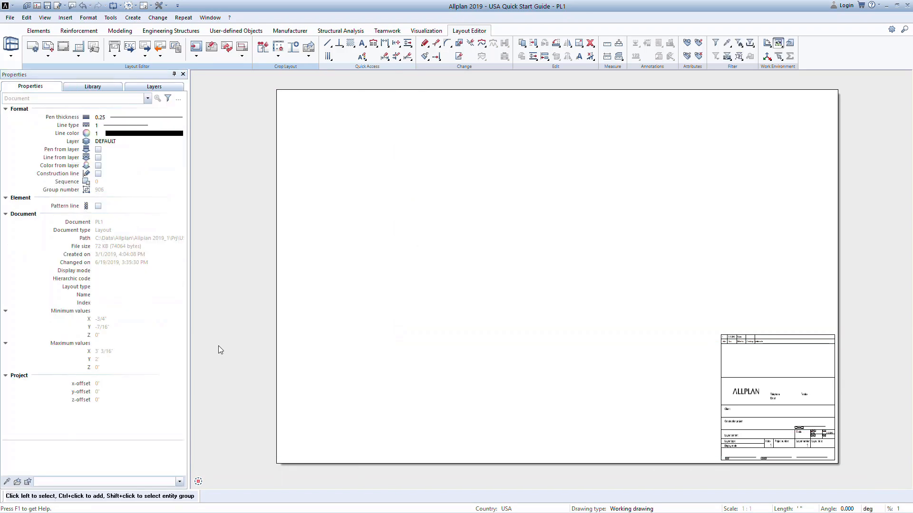
pyautogui.moveTo(59, 45)
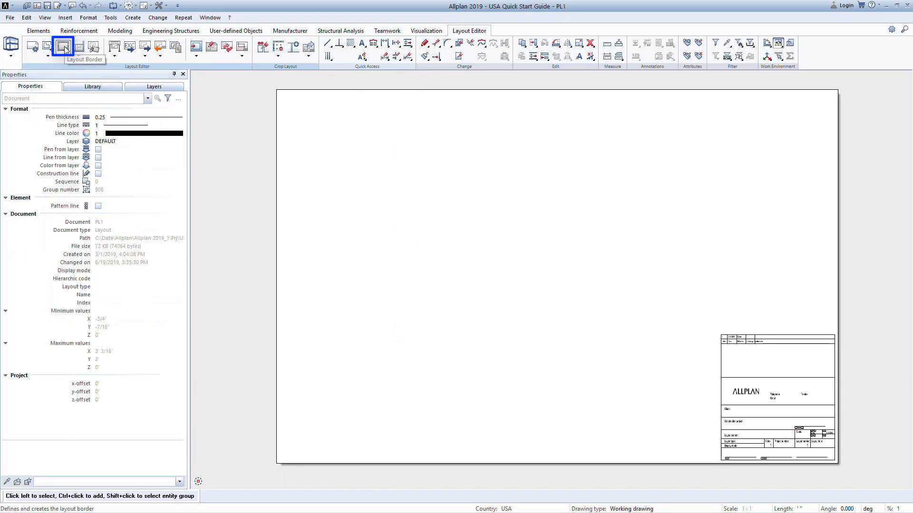
# Add a layout border around sheet PL1
pyautogui.click(61, 48)
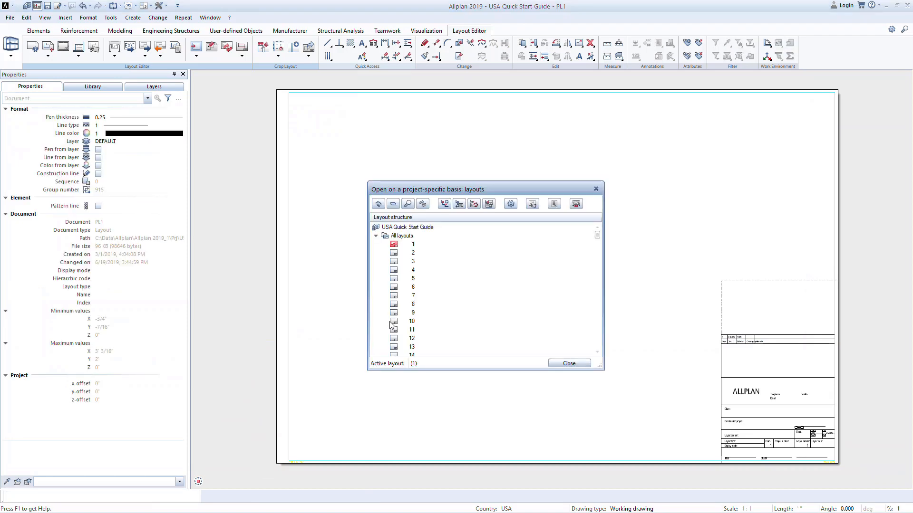
pyautogui.moveTo(439, 328)
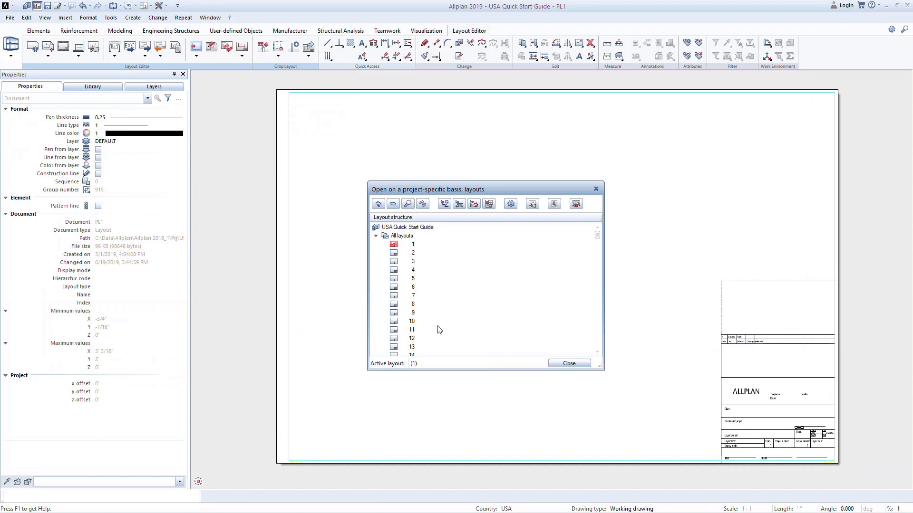
# Name layout 1 'Foundation Plan' and close the layout list
pyautogui.doubleClick(412, 243)
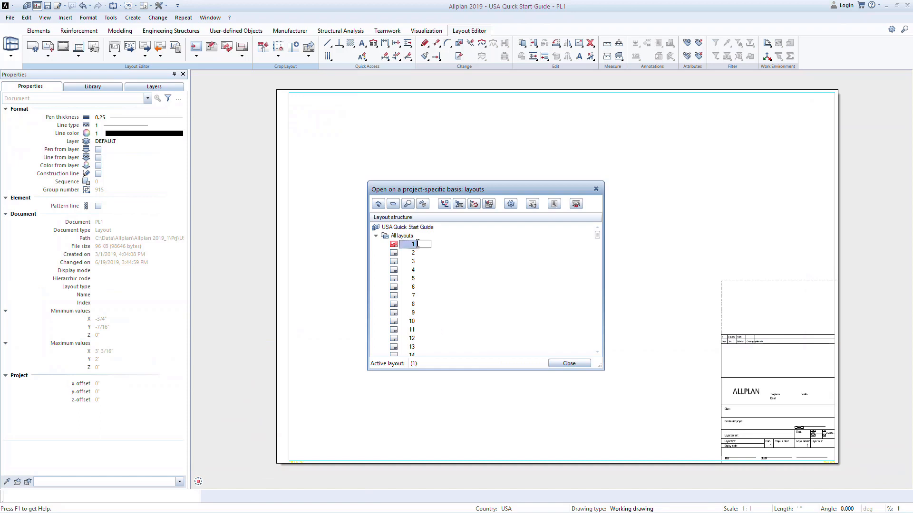
pyautogui.write('Foundation Plan')
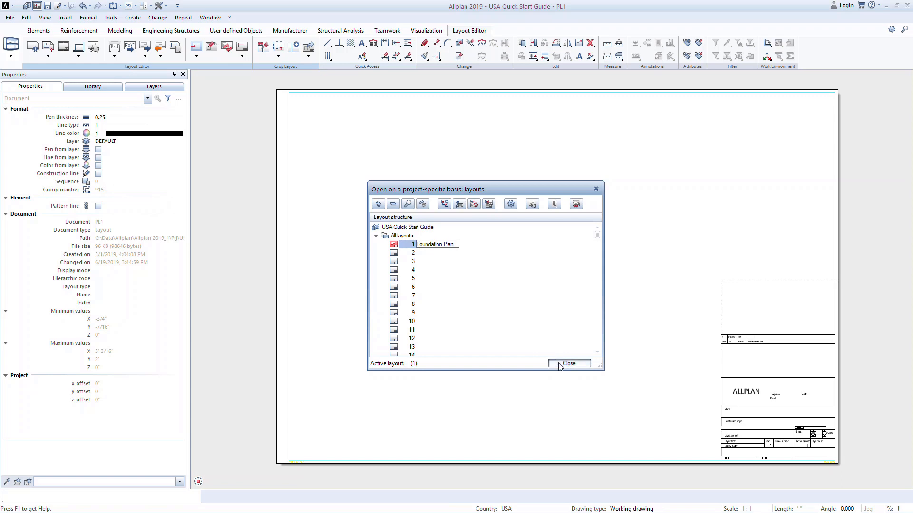
pyautogui.click(568, 363)
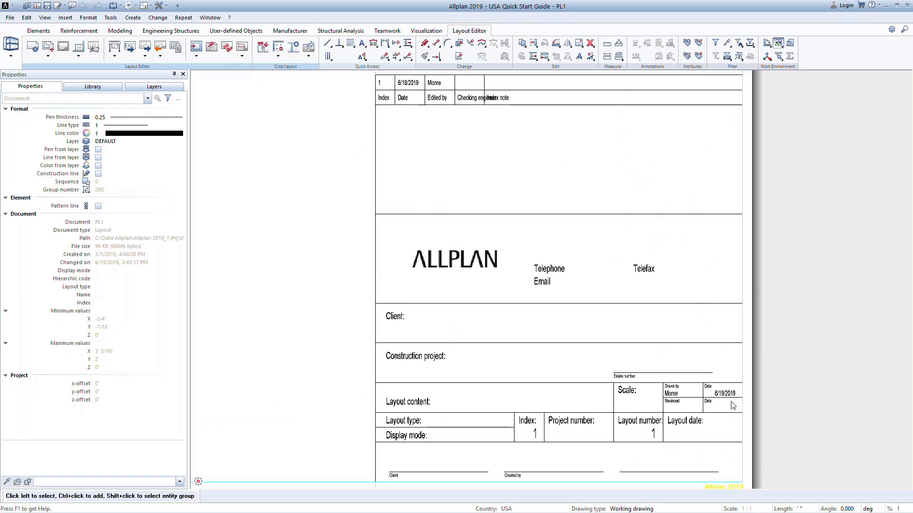
pyautogui.moveTo(248, 193)
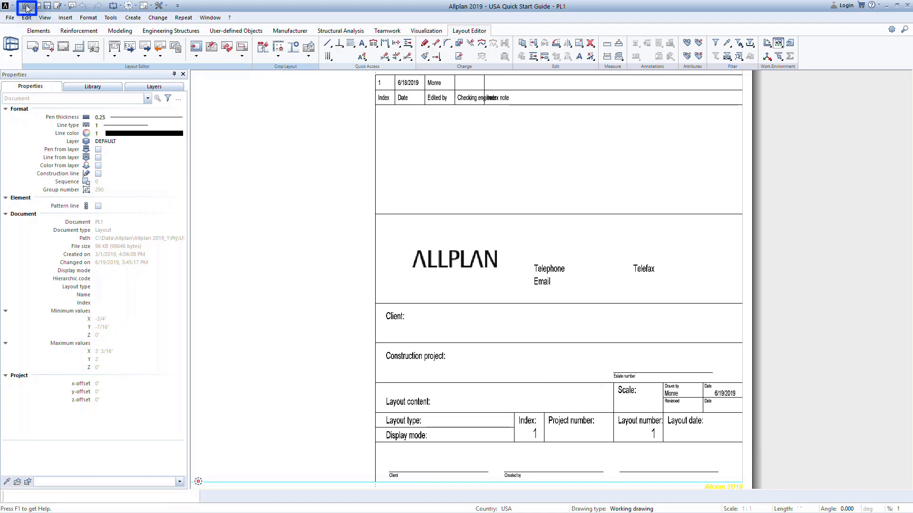
# Set the USA Quick Start Guide project's Client attribute to 'New Architect' via project properties
pyautogui.click(27, 6)
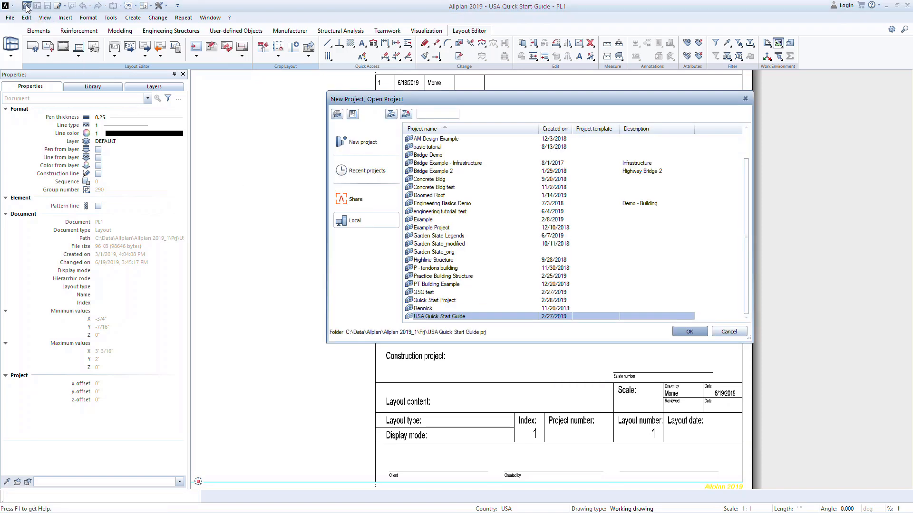
pyautogui.rightClick(437, 317)
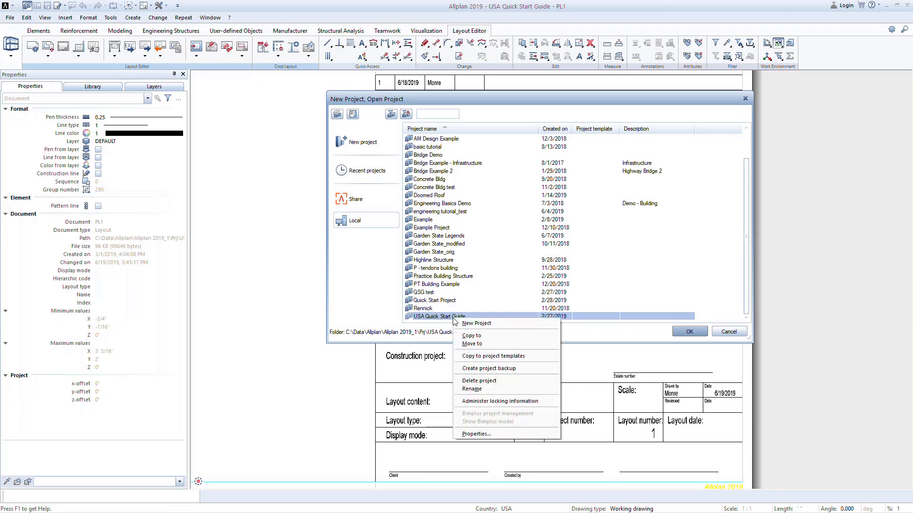
pyautogui.moveTo(481, 433)
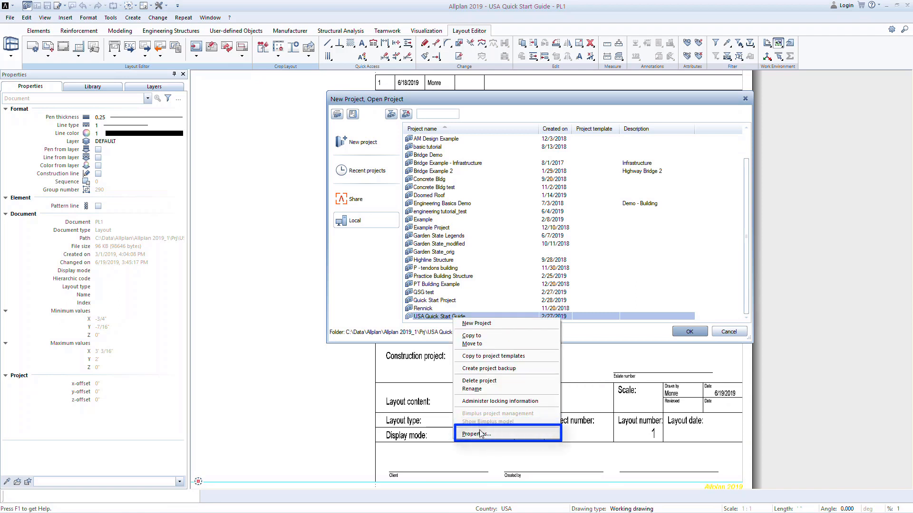
pyautogui.click(478, 433)
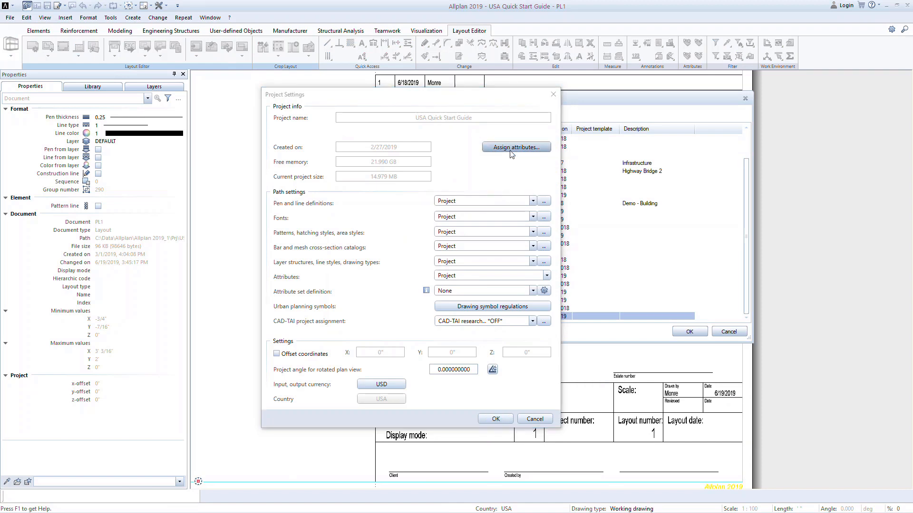
pyautogui.click(515, 147)
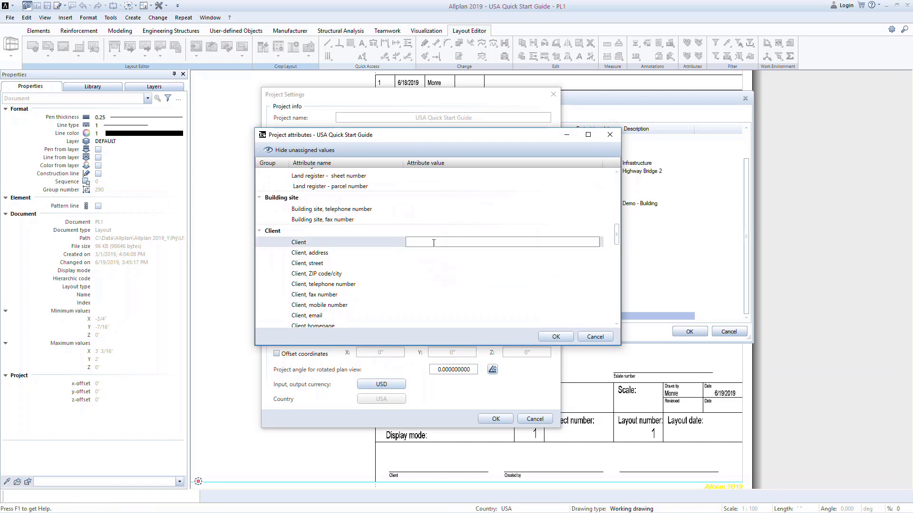
pyautogui.write('New Architect')
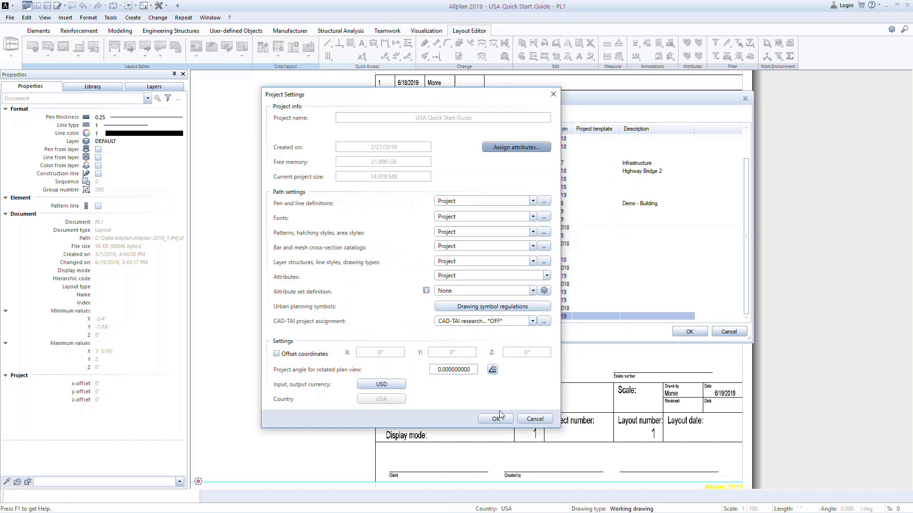
pyautogui.click(495, 419)
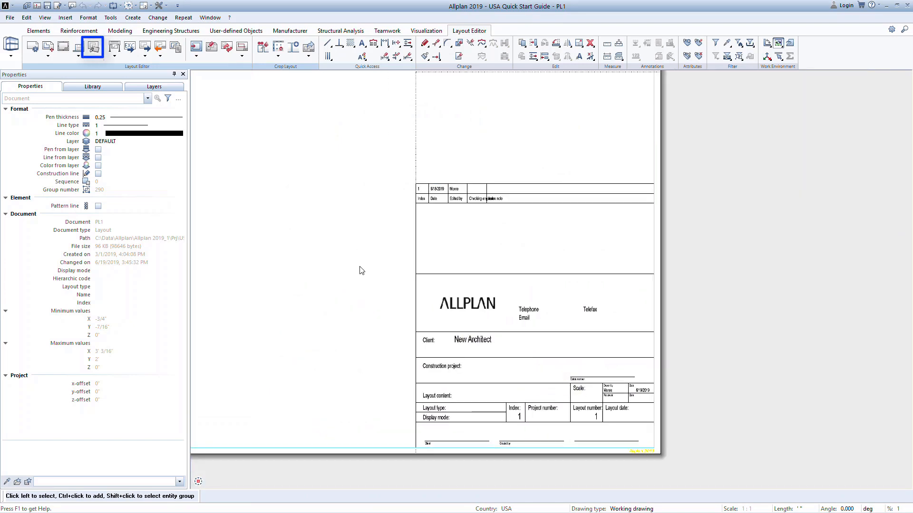
pyautogui.moveTo(356, 269)
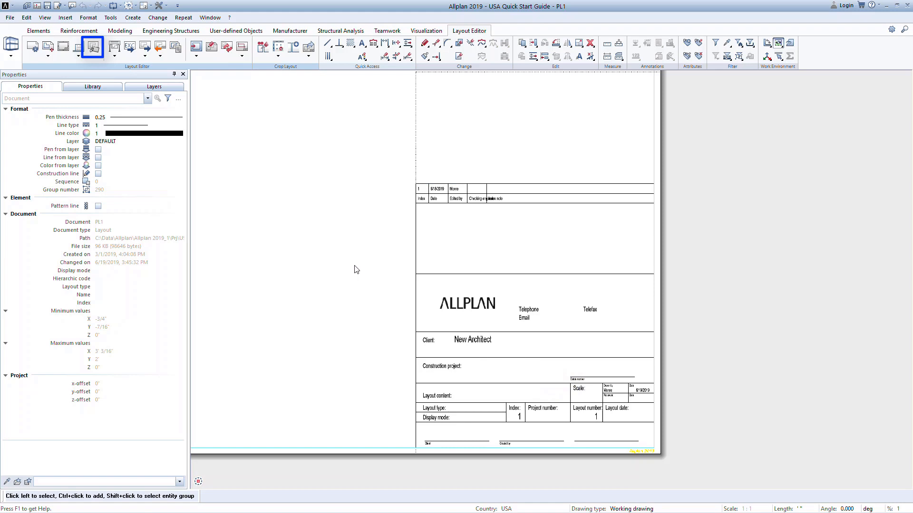
pyautogui.moveTo(95, 47)
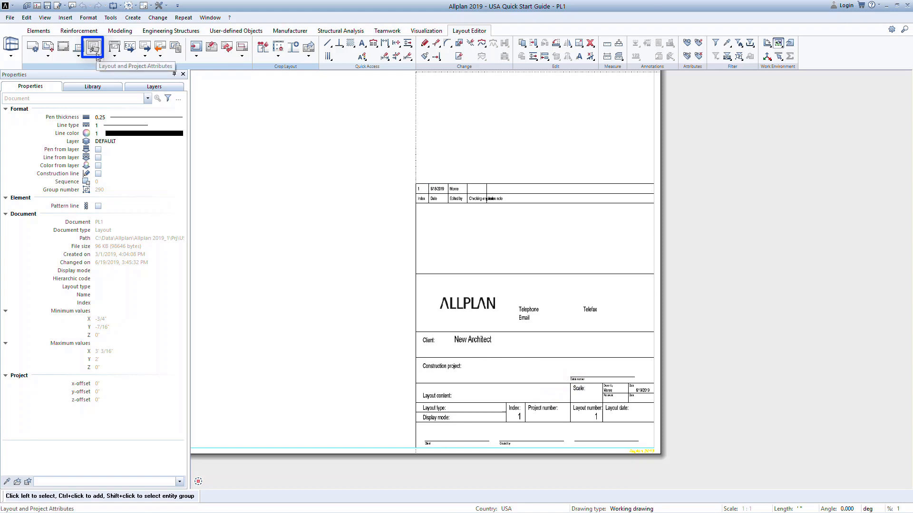
# Add a revision index to layout 1, created by 'Renn' with note 'New Revision'
pyautogui.click(93, 48)
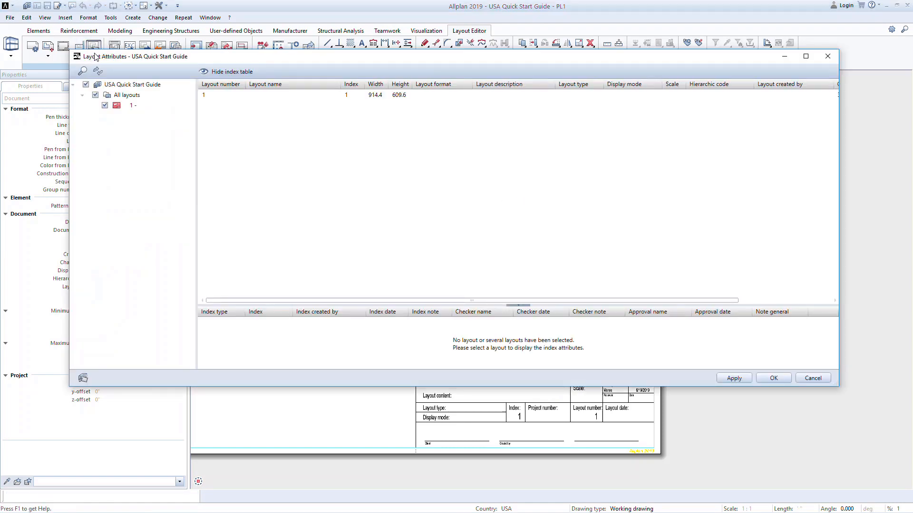
pyautogui.click(204, 94)
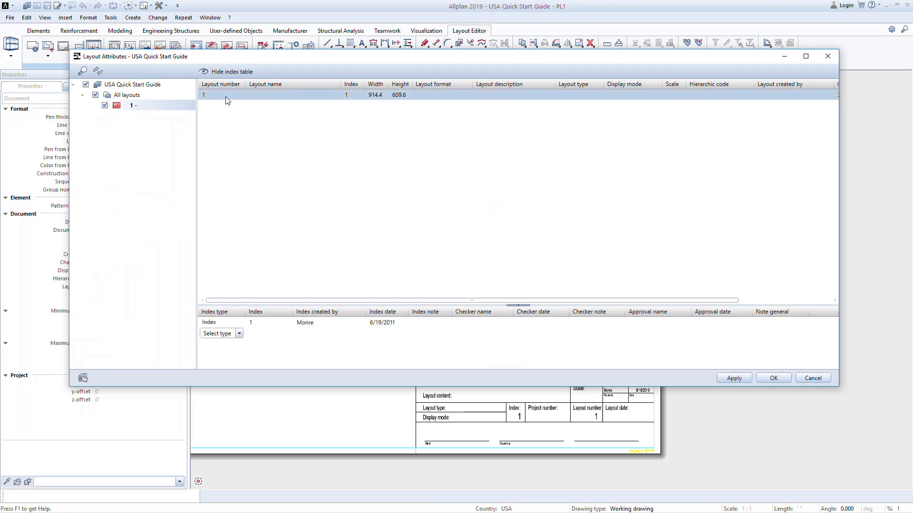
pyautogui.click(237, 334)
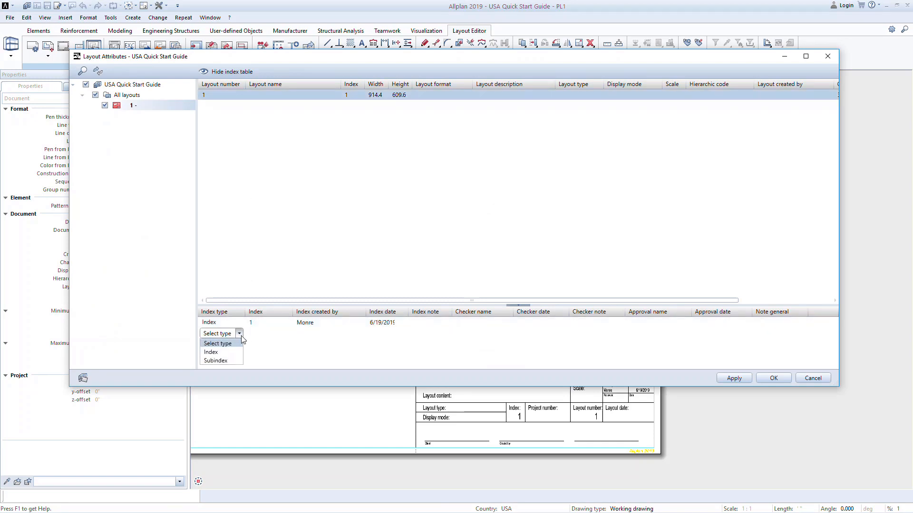
pyautogui.click(211, 351)
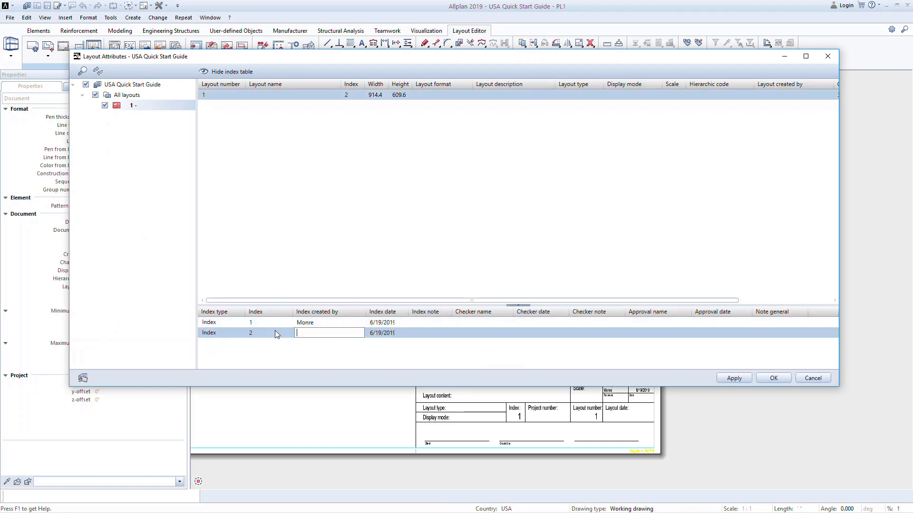
pyautogui.write('Renn')
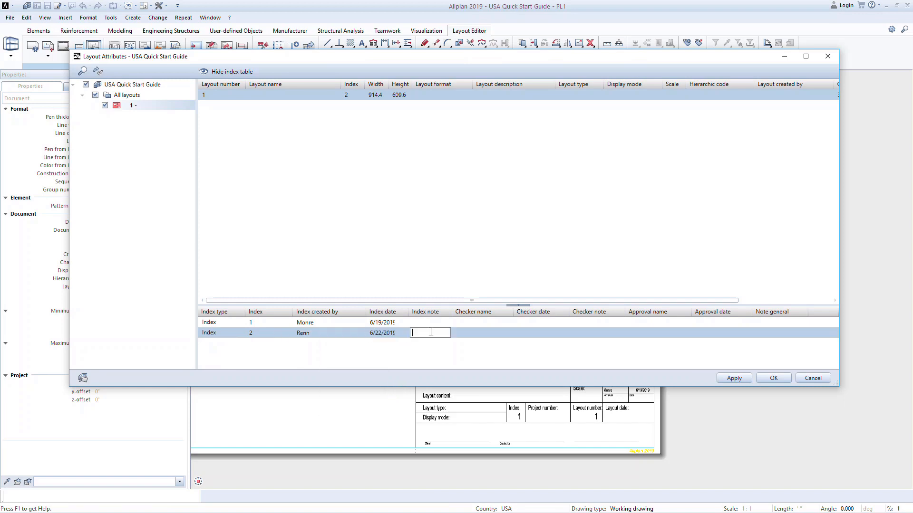
pyautogui.write('New Revision')
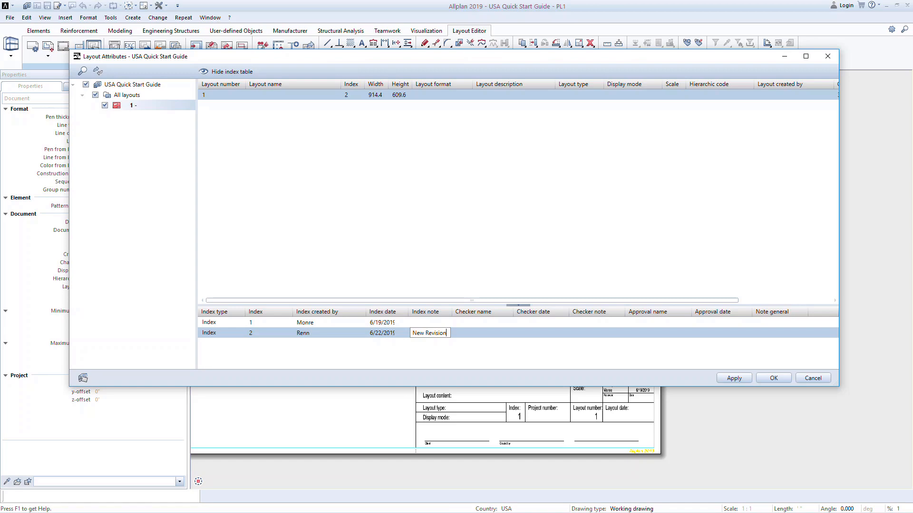
pyautogui.click(774, 378)
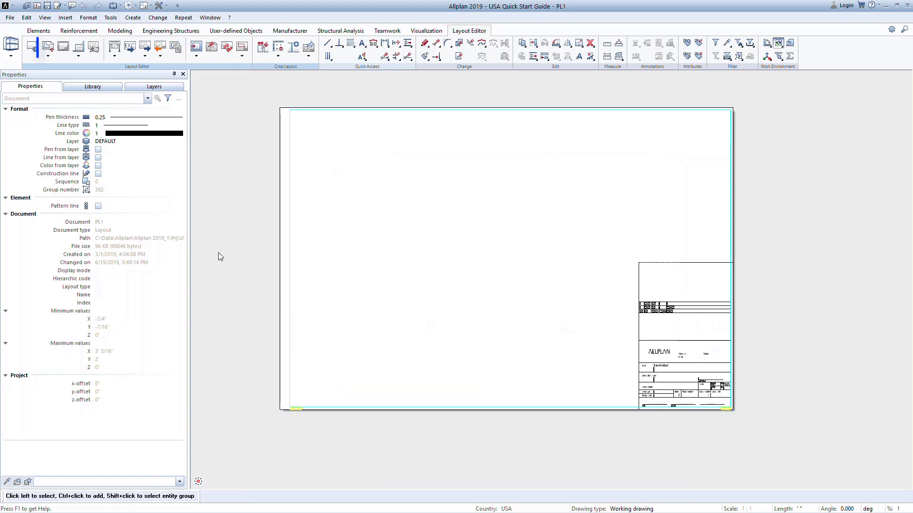
# Place drawing 500 Foundation Plan from the derived building structure onto the layout sheet
pyautogui.click(46, 46)
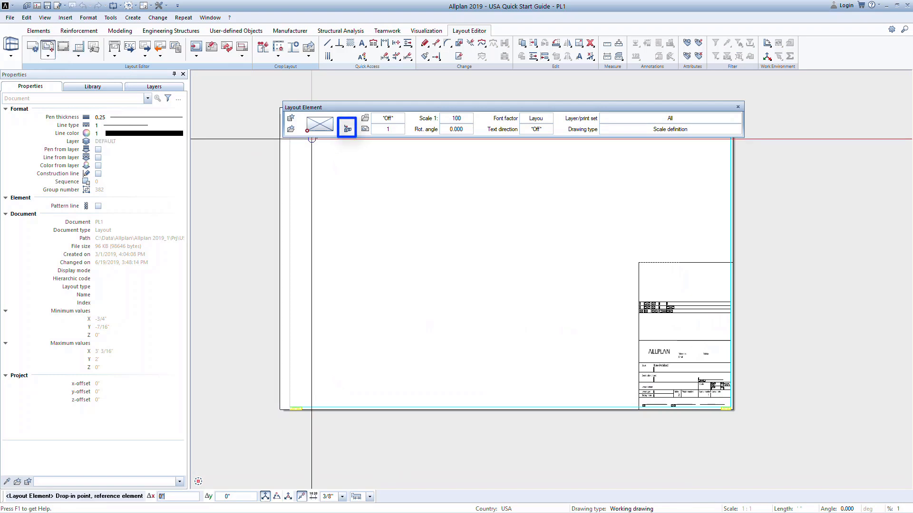
pyautogui.click(346, 127)
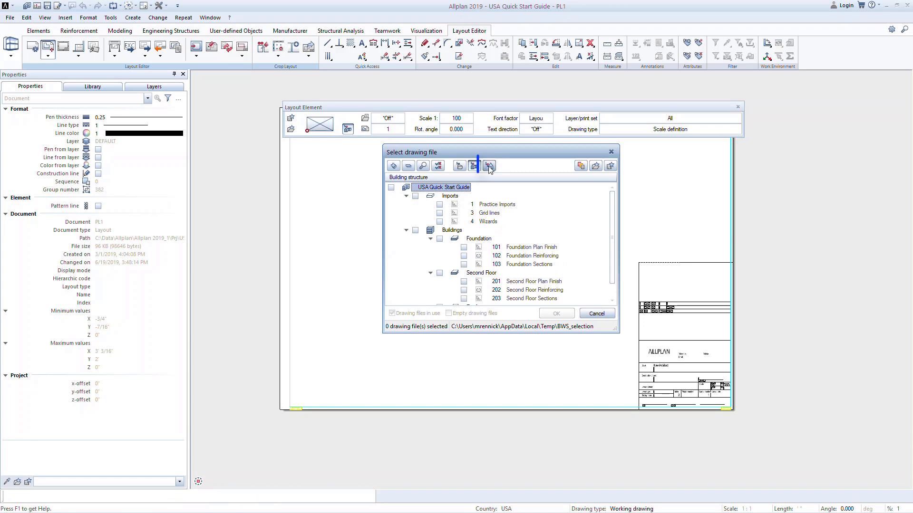
pyautogui.click(487, 166)
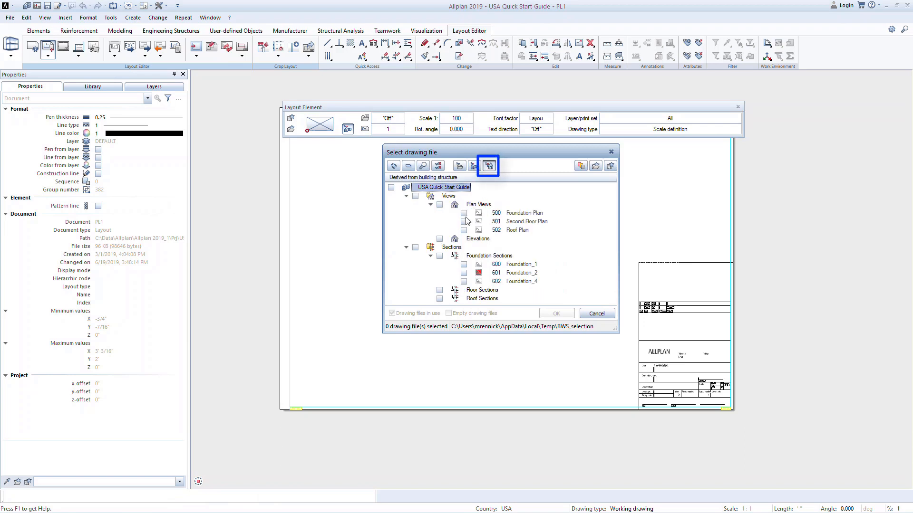
pyautogui.click(463, 213)
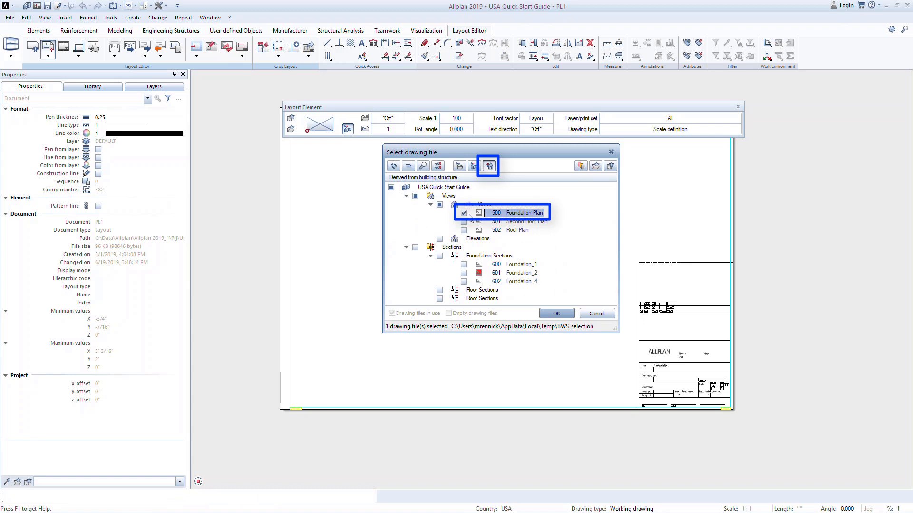
pyautogui.moveTo(503, 241)
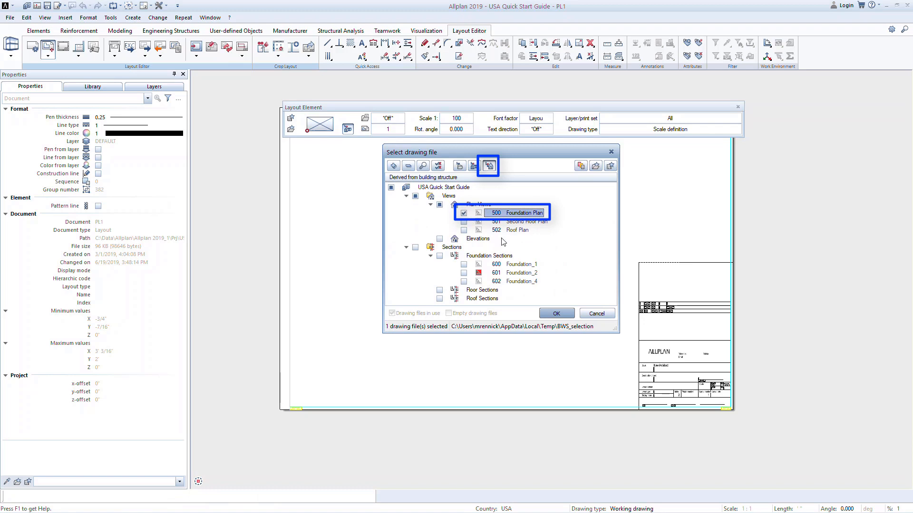
pyautogui.click(557, 313)
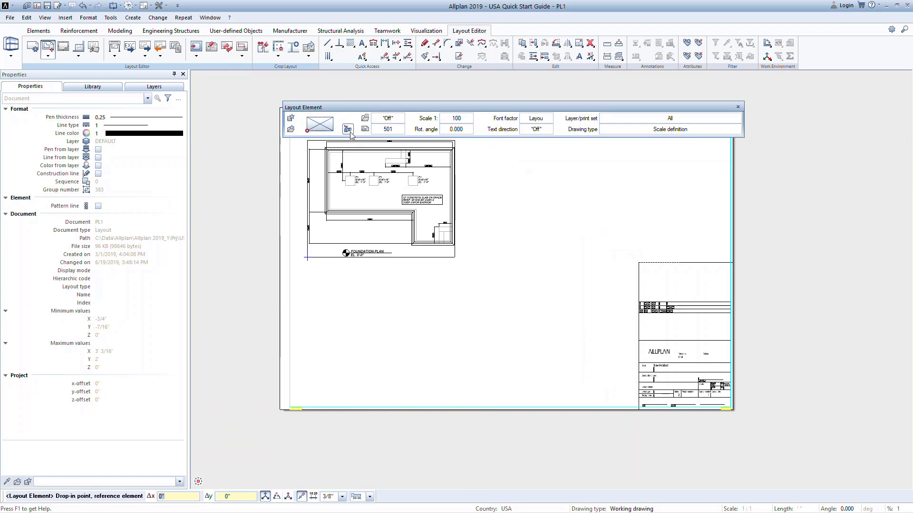
pyautogui.click(346, 129)
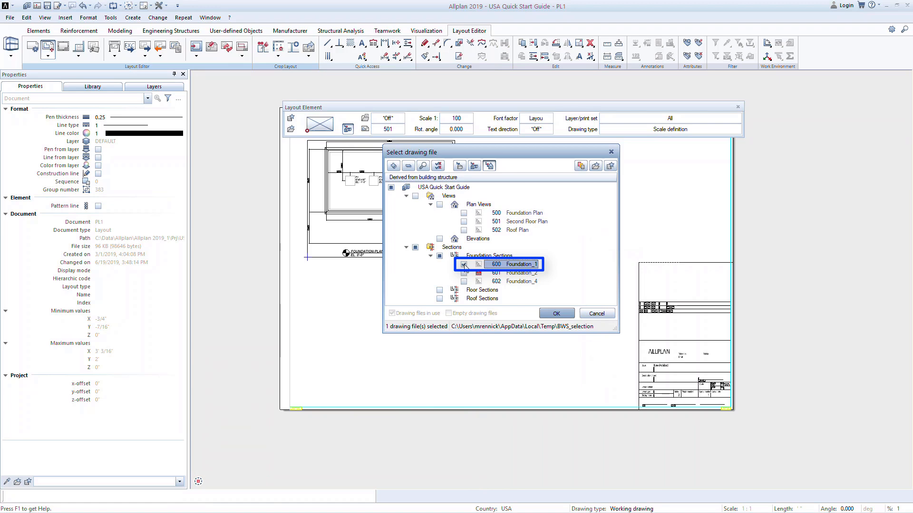
# Confirm 600 Foundation_1 as the next drawing to place
pyautogui.click(556, 313)
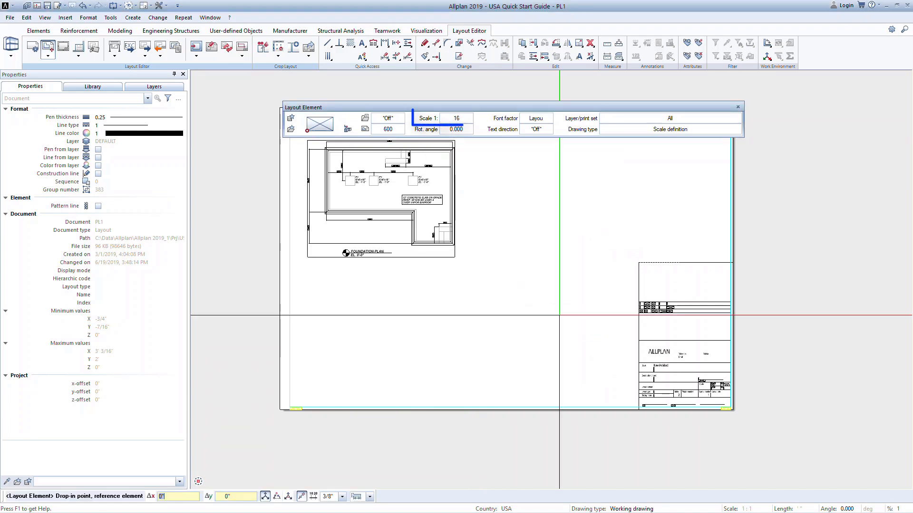